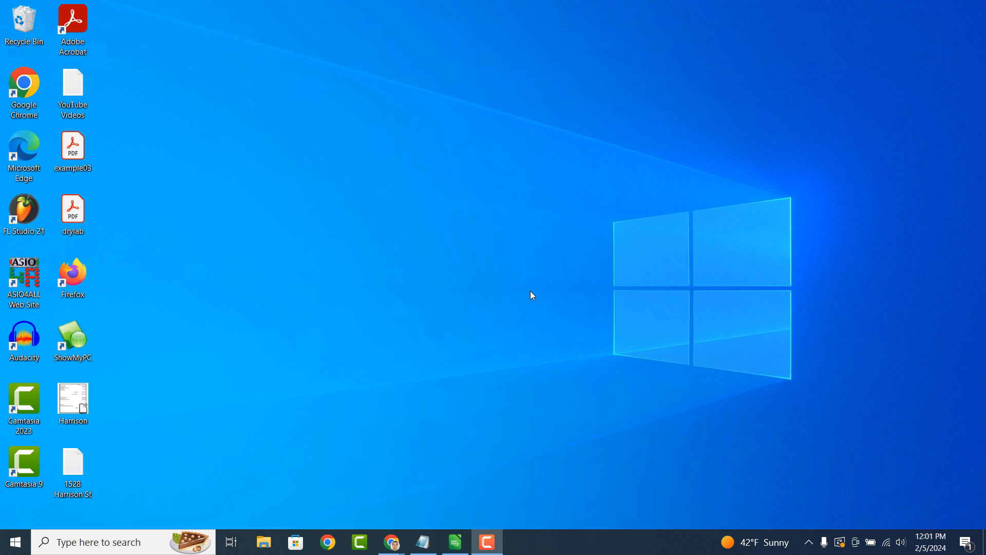
Step: Search Windows for 'Device Manager' and launch it from the best match
left_click(95, 541)
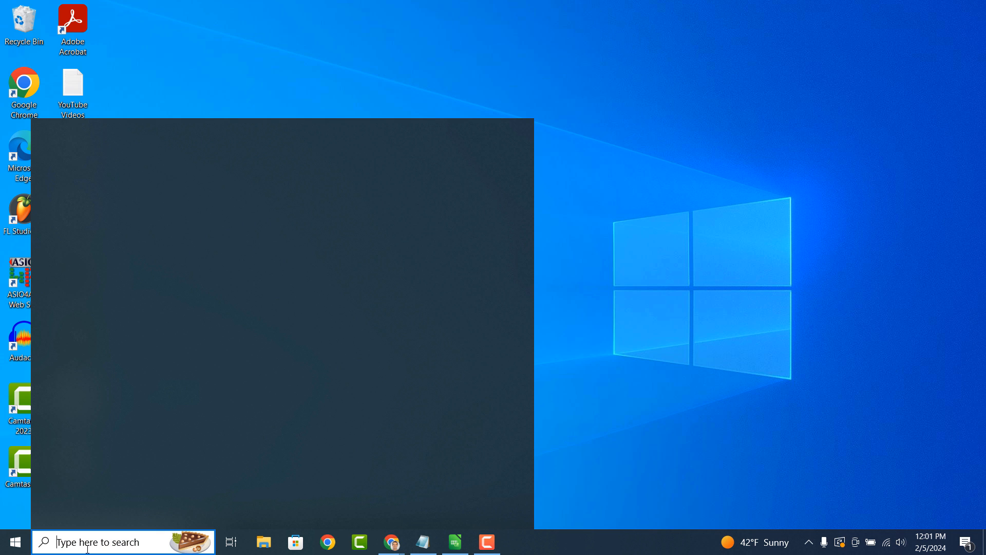
type("Device Manager")
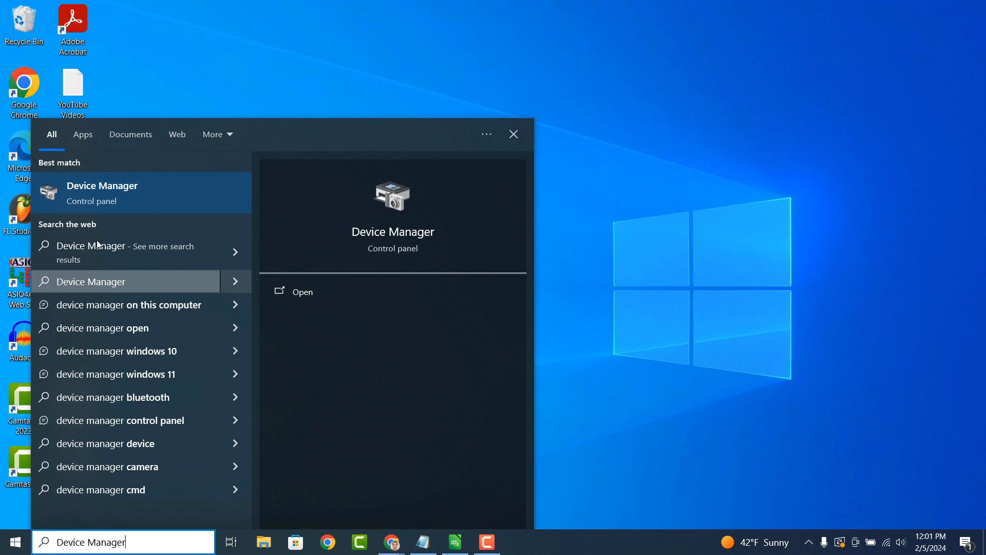
left_click(102, 192)
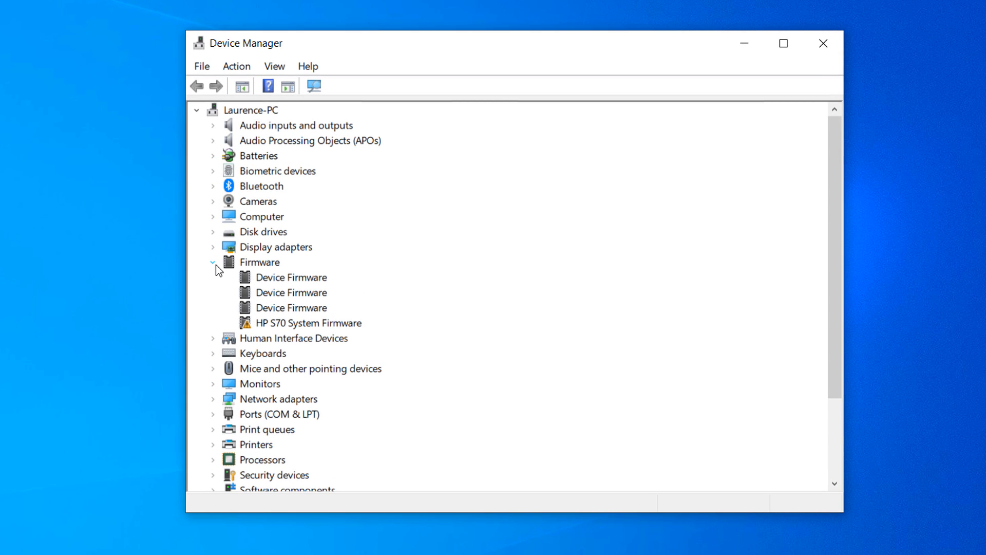
Step: Collapse Firmware, expand Display adapters and bring up actions for Intel(R) UHD Graphics
left_click(213, 262)
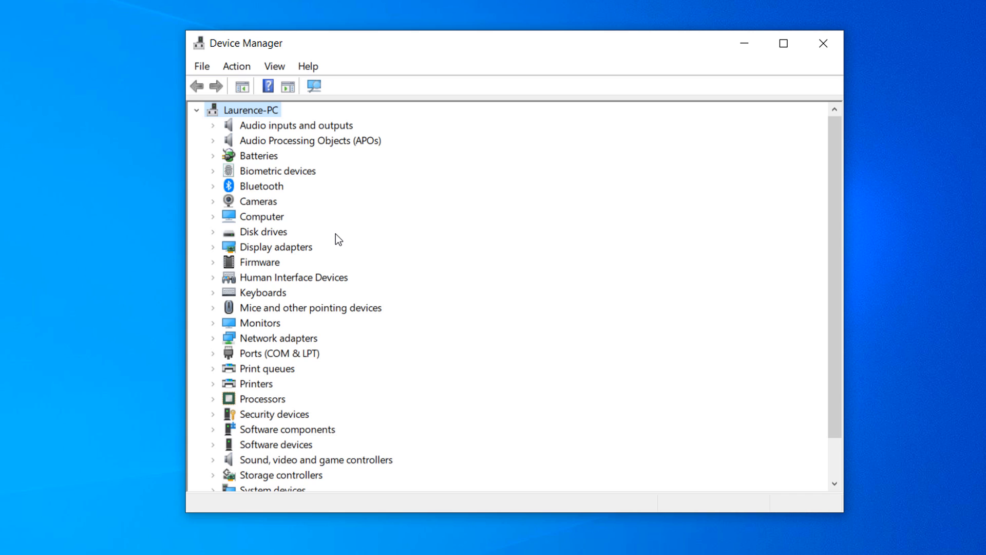
left_click(213, 247)
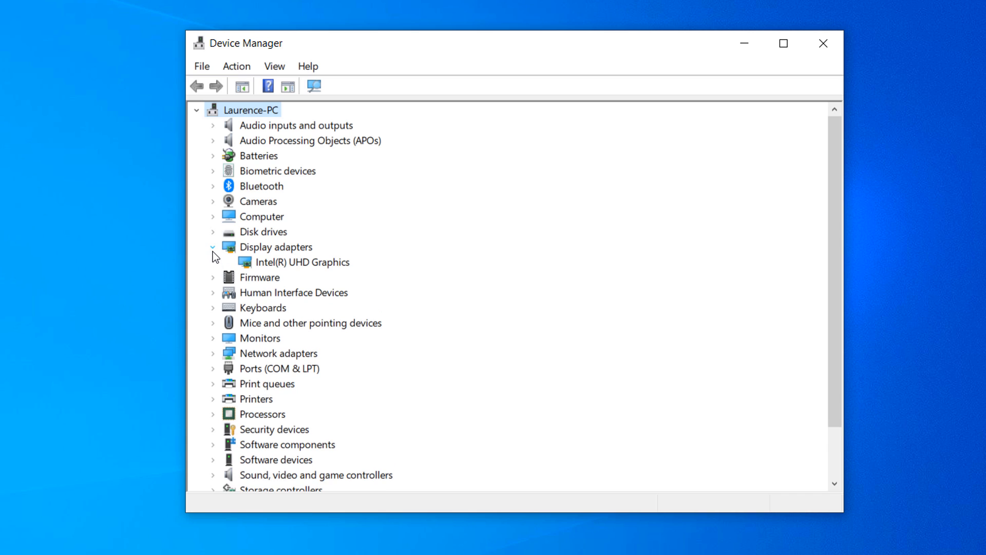
left_click(310, 262)
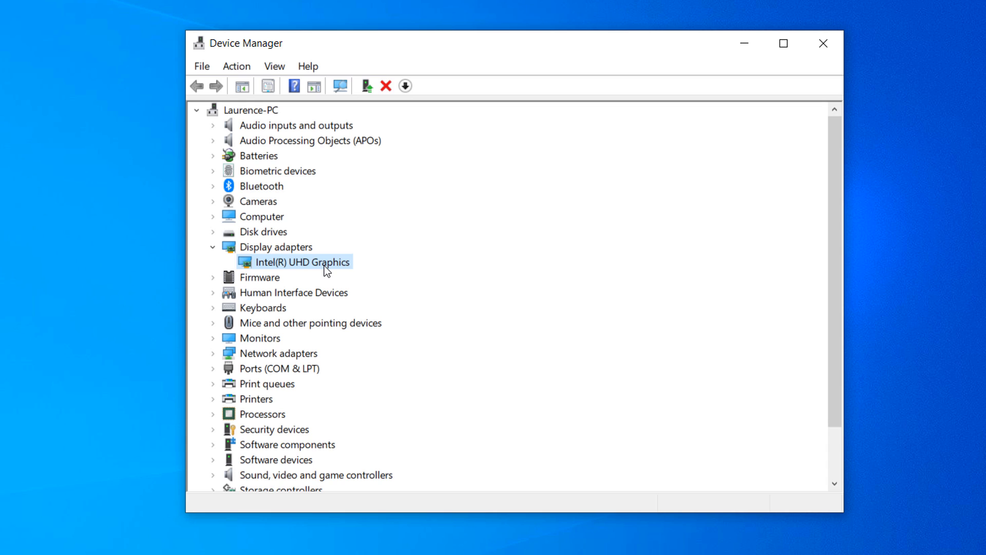
right_click(307, 262)
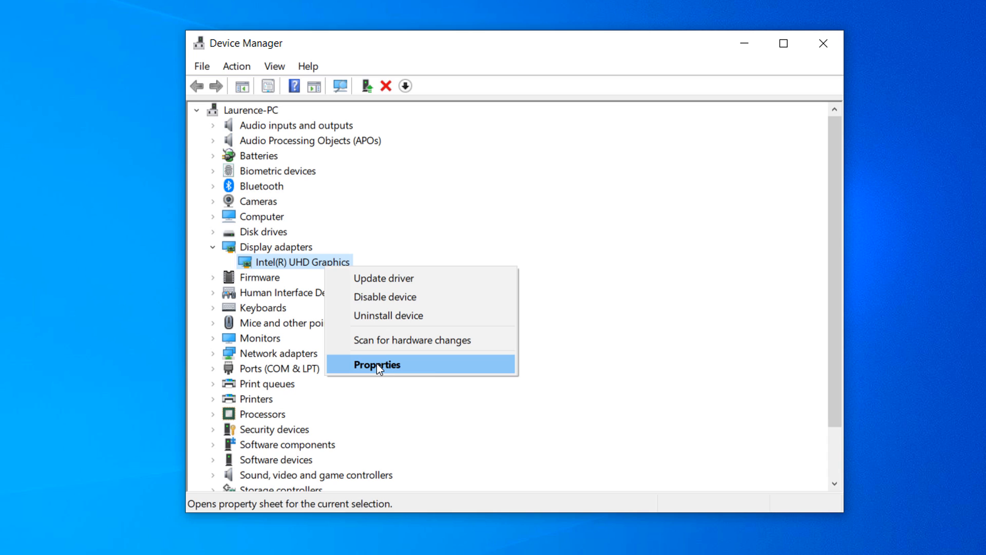
Step: View the Intel(R) UHD Graphics driver info (3/3/2023, 31.0.101.2121) and start Update Driver
left_click(376, 363)
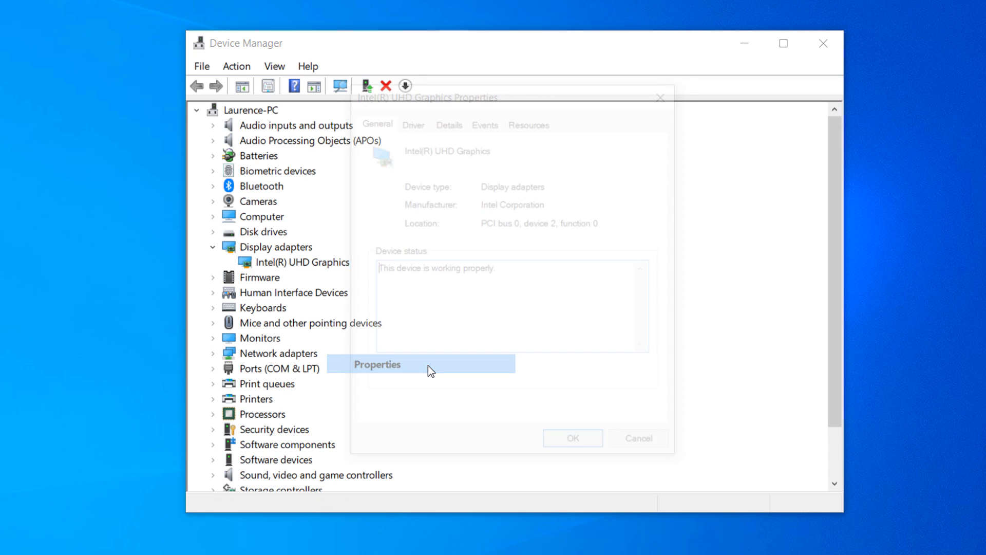
left_click(376, 363)
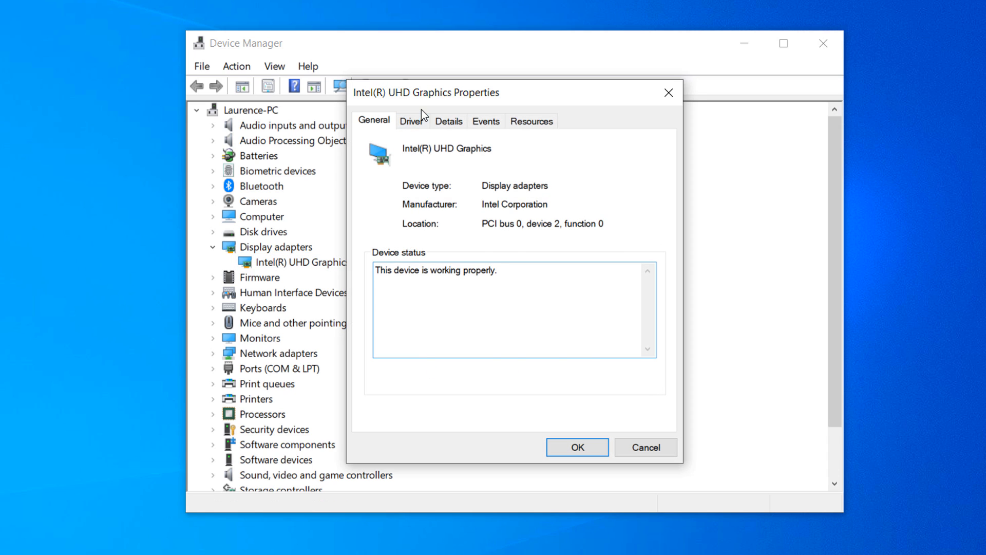
left_click(410, 121)
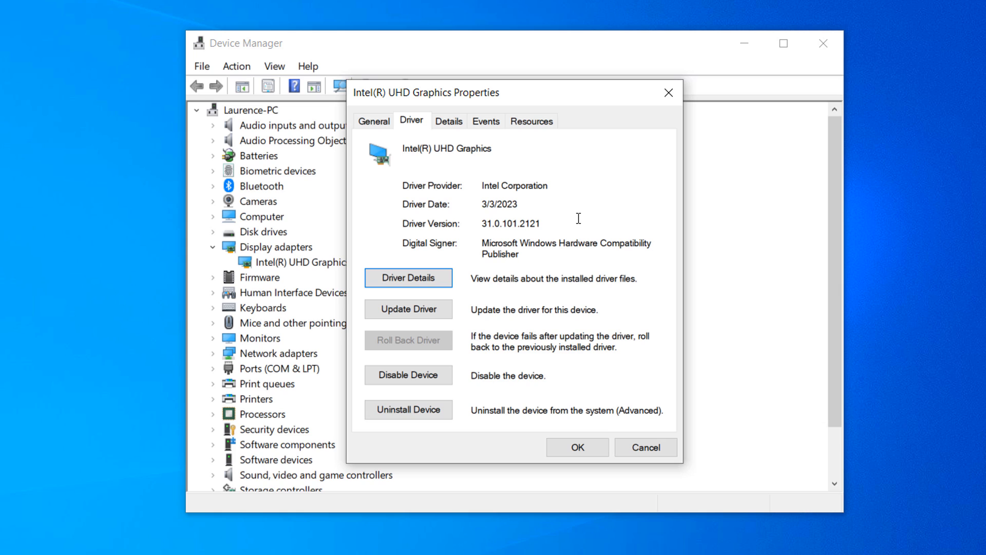
mouse_move(577, 231)
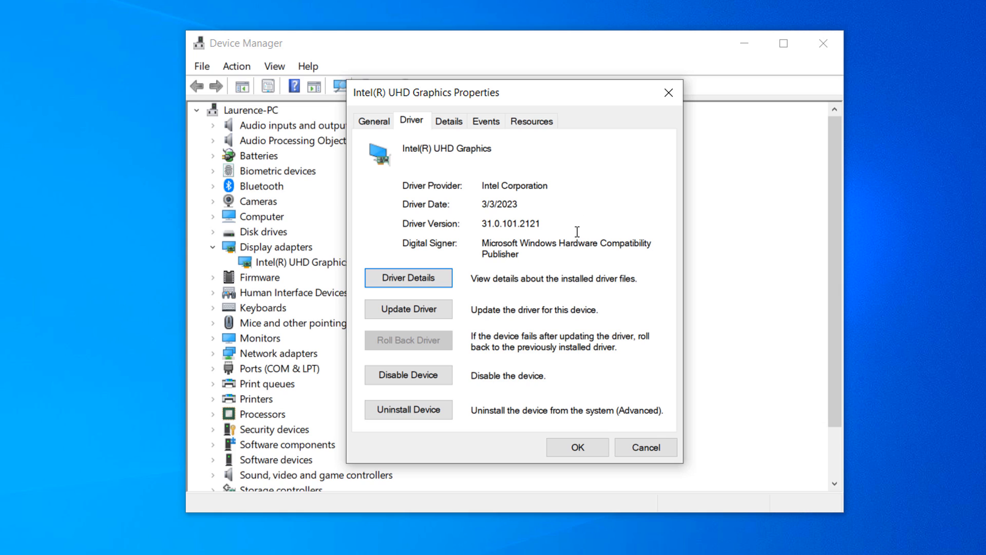
mouse_move(408, 310)
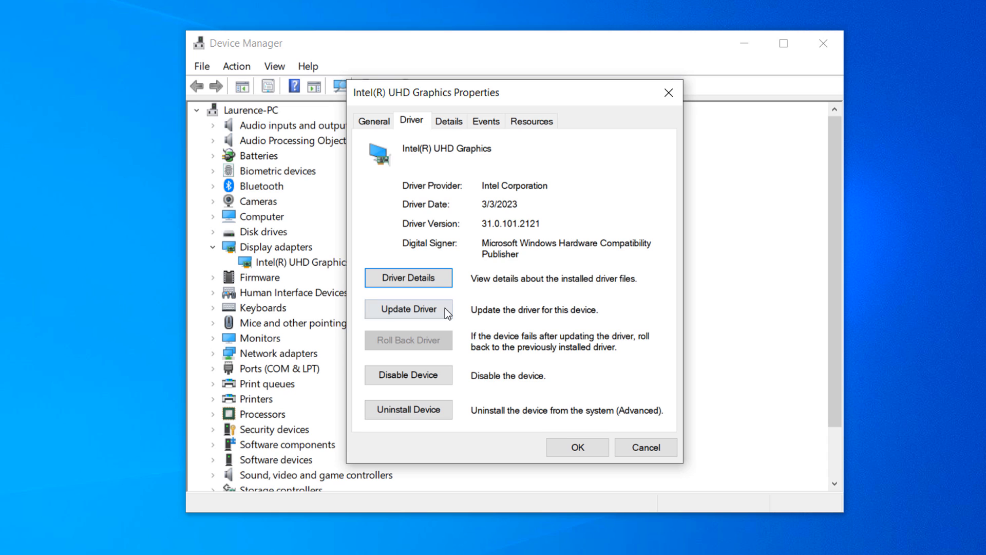
left_click(408, 309)
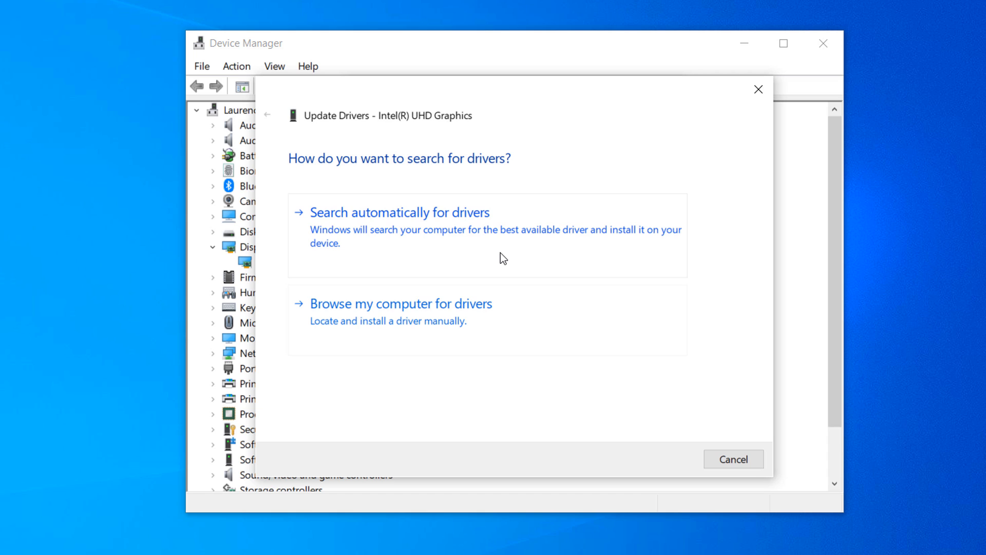
Step: Search automatically for drivers, confirm the best driver is installed, and close the wizard
left_click(400, 211)
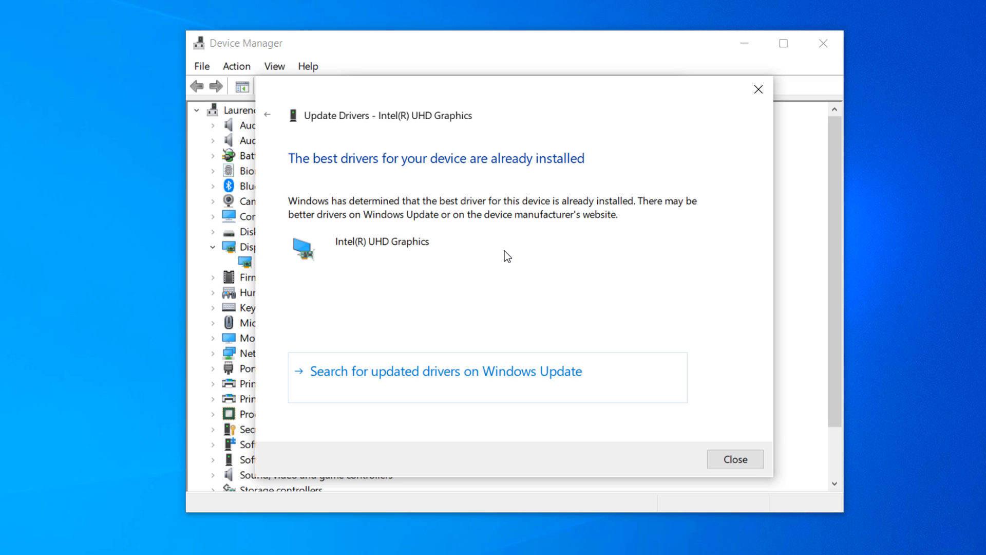
mouse_move(606, 382)
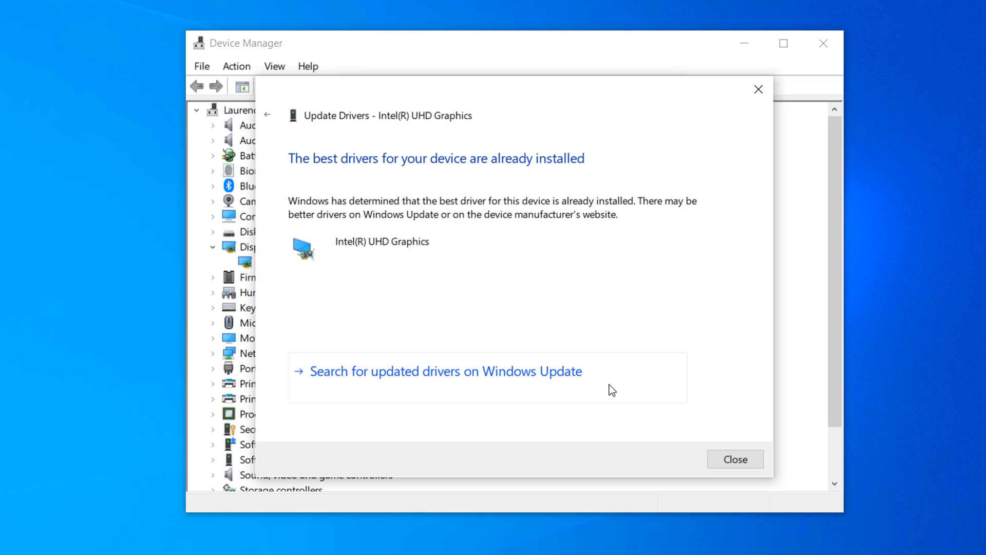
mouse_move(657, 410)
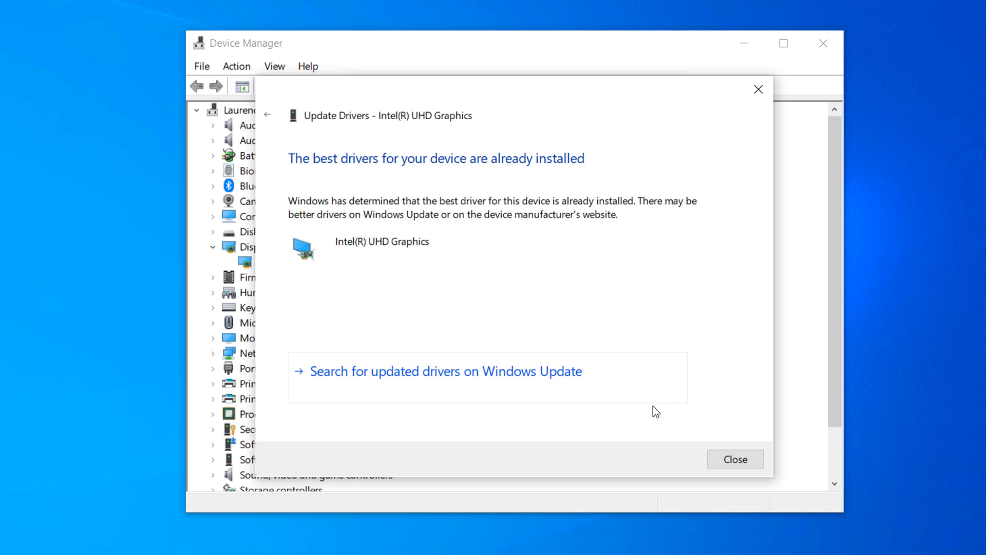
left_click(733, 459)
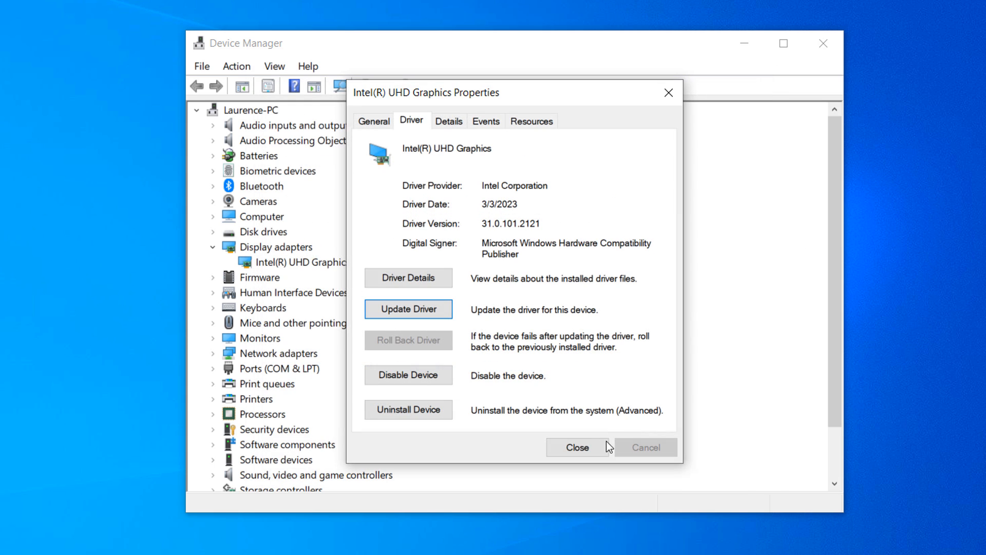
Step: Close the adapter properties and switch Chrome from Intel DSA to the AMD driver tool page
left_click(575, 447)
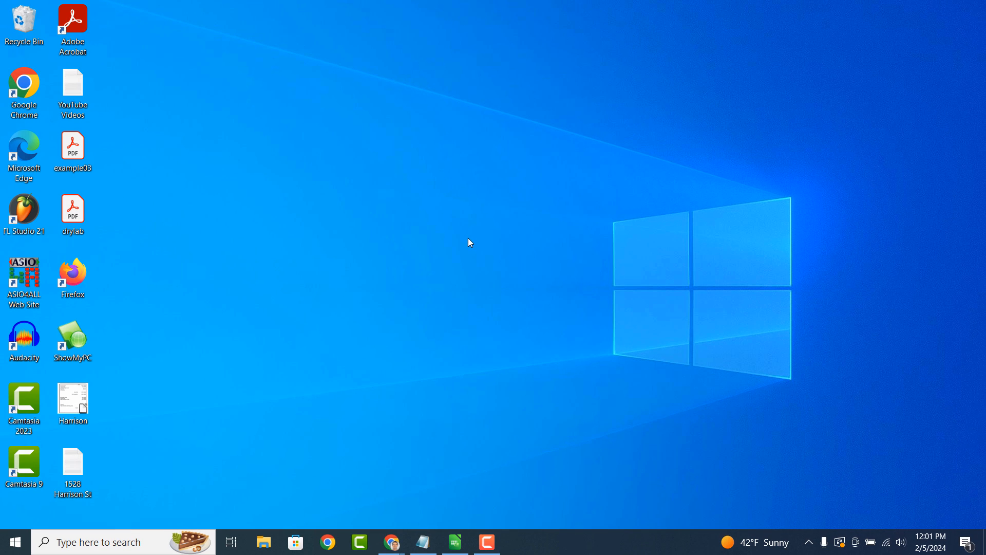
mouse_move(455, 253)
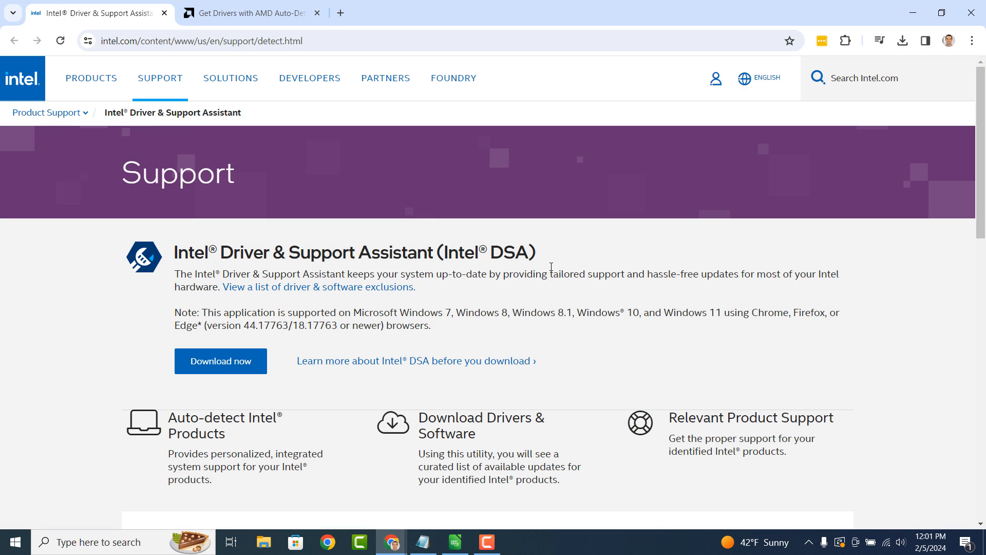
mouse_move(559, 257)
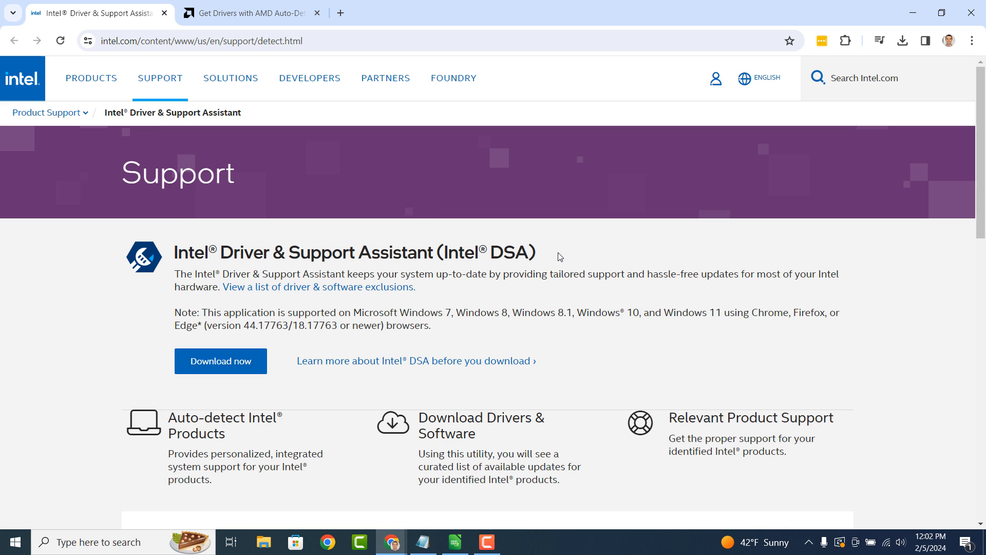
left_click(247, 12)
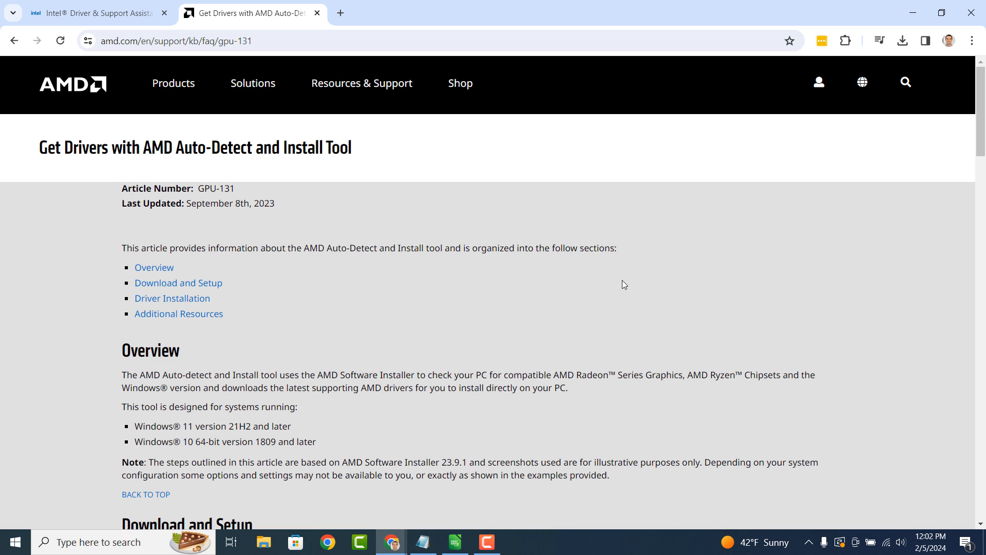
scroll("down", 3)
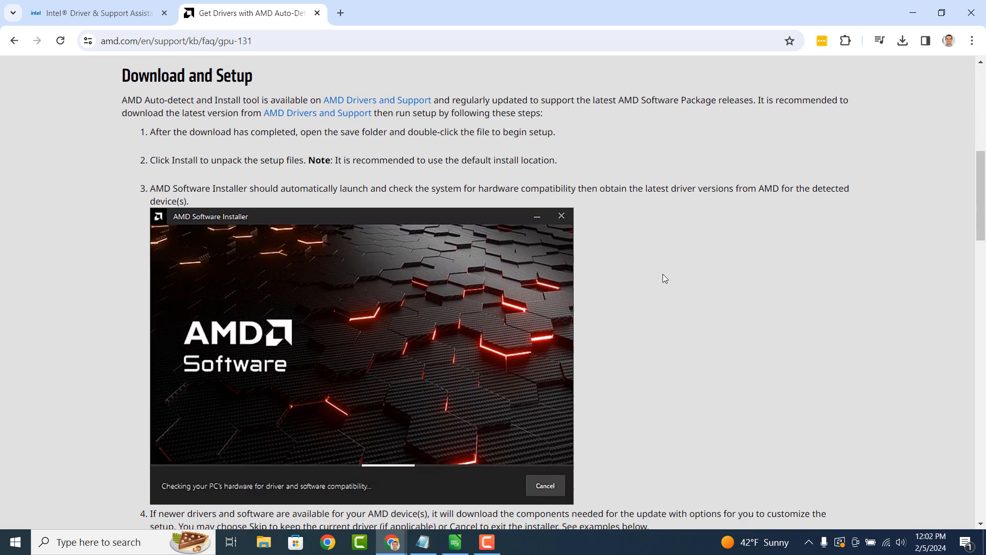
scroll("down", 3)
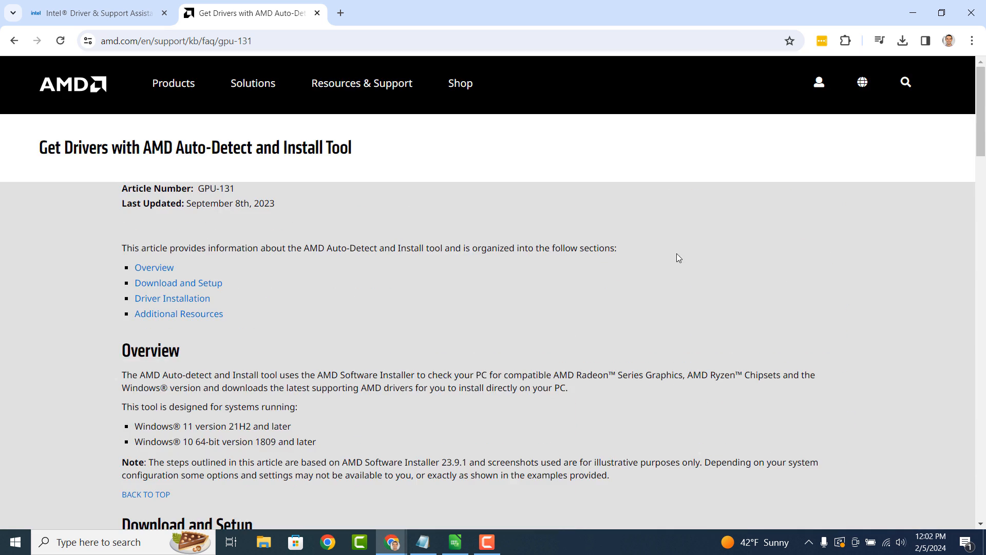
mouse_move(692, 256)
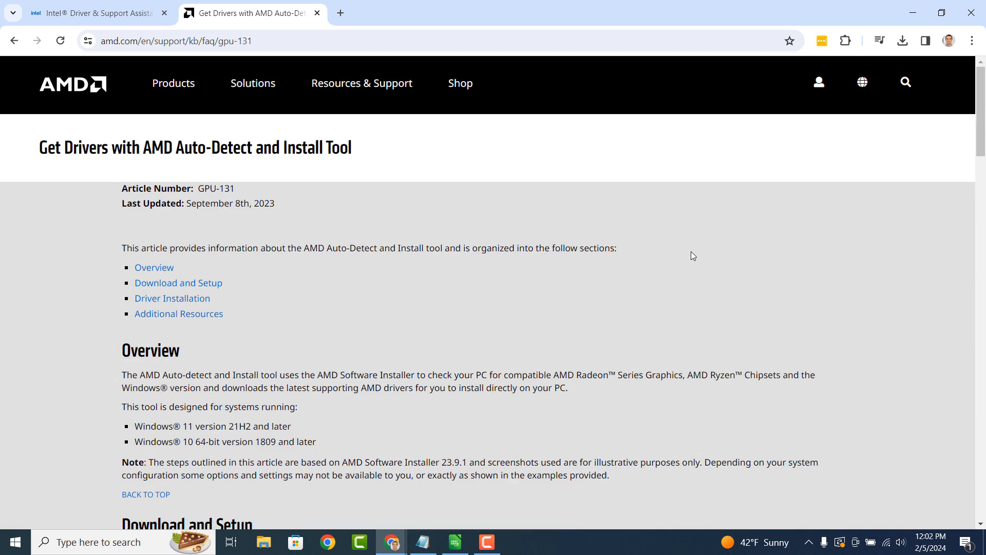